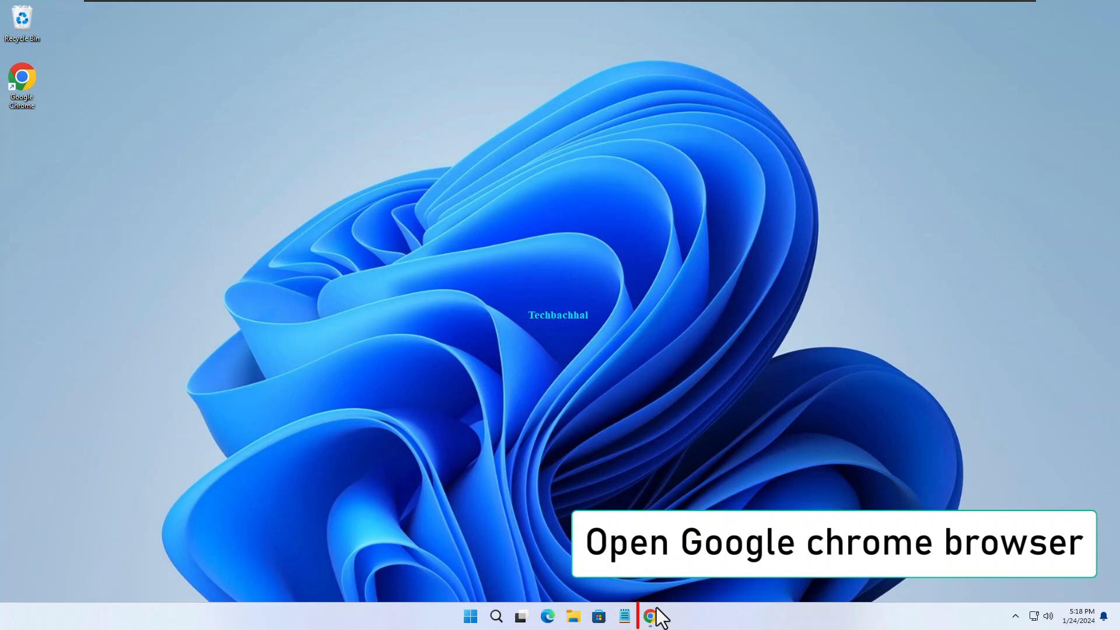
# Disable the Volume Master extension from Chrome's Manage extensions page.
pyautogui.click(649, 616)
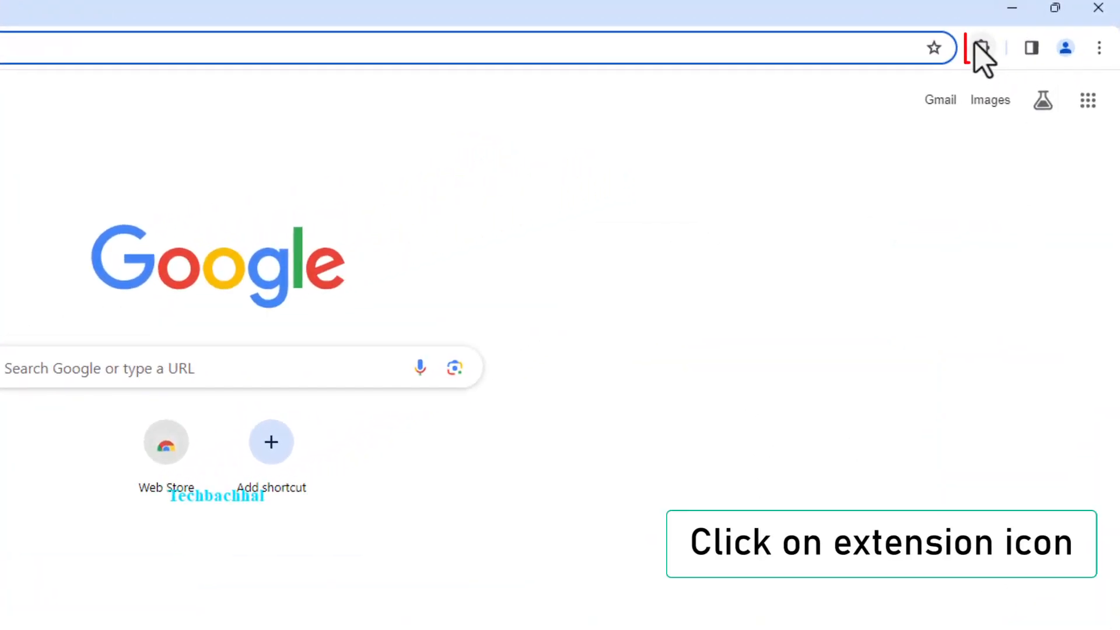
pyautogui.click(981, 48)
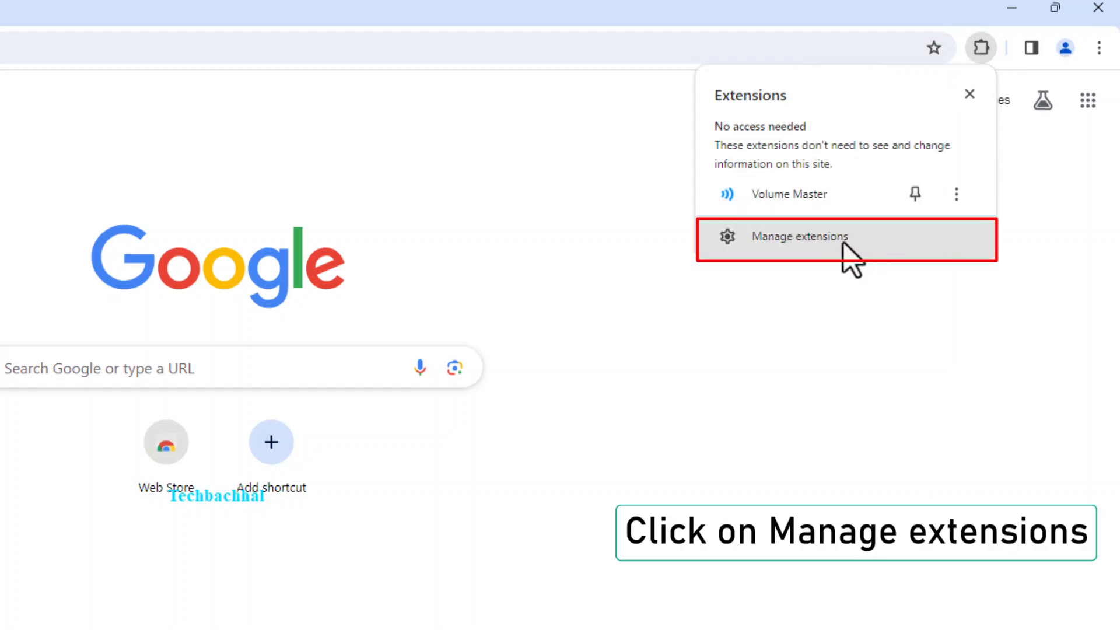
pyautogui.click(797, 237)
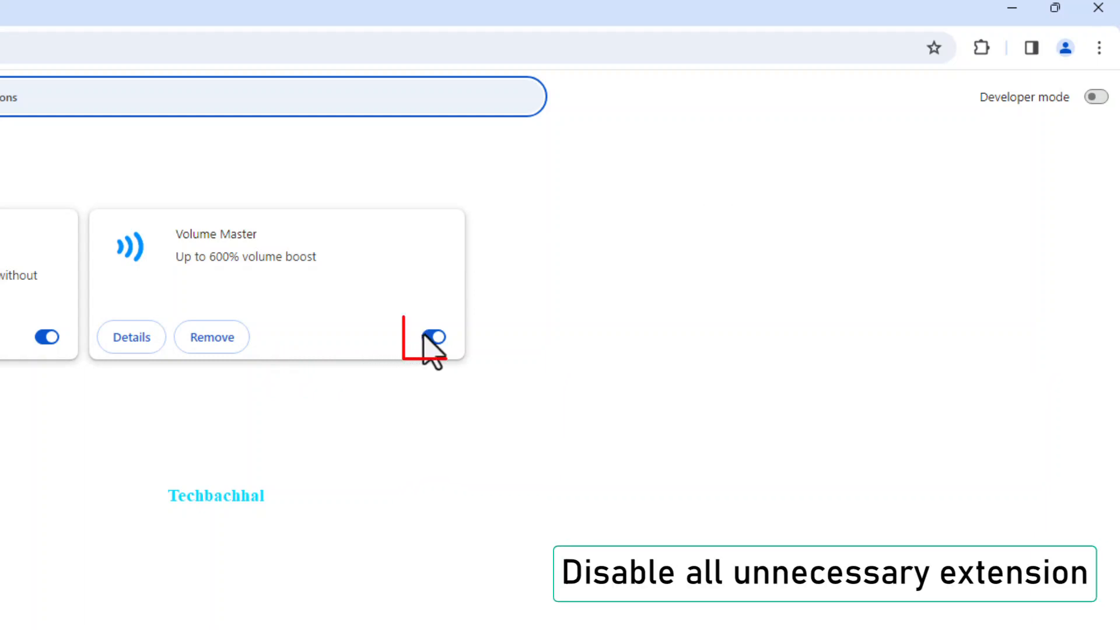
pyautogui.click(434, 336)
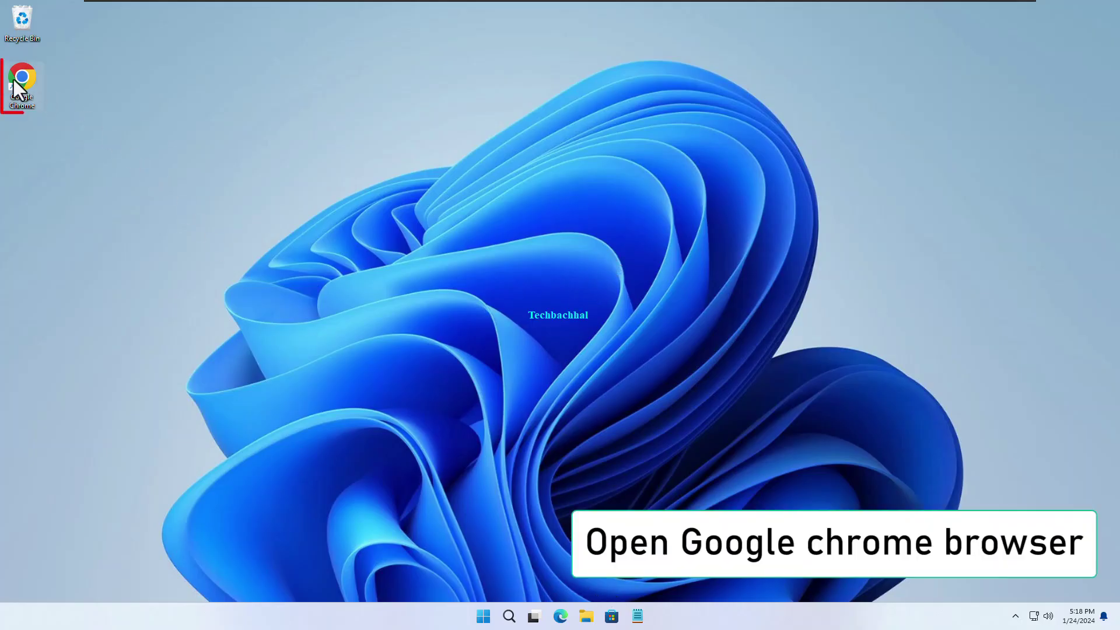
# Clear the last hour of history, cookies and cached files via Clear browsing data.
pyautogui.doubleClick(22, 77)
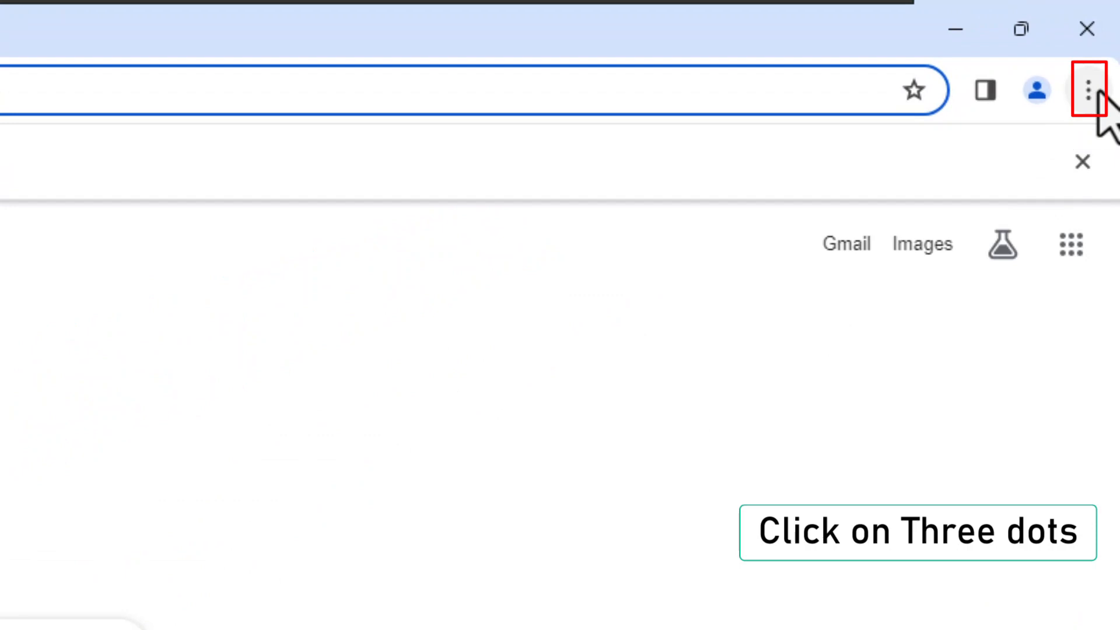
pyautogui.click(1088, 91)
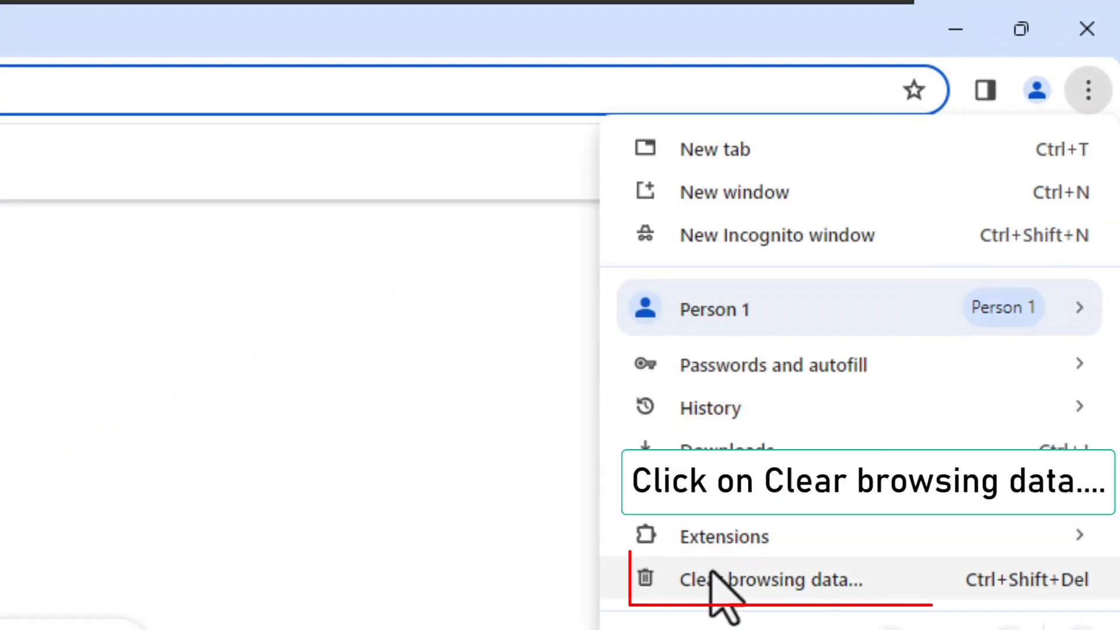
pyautogui.click(771, 580)
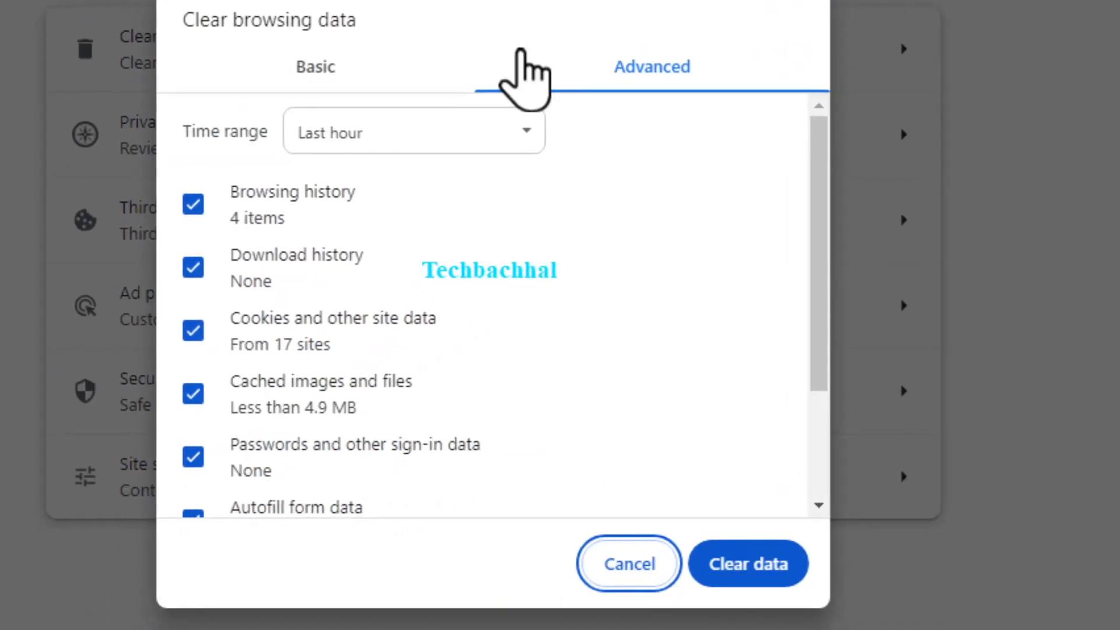
pyautogui.scroll(-3)
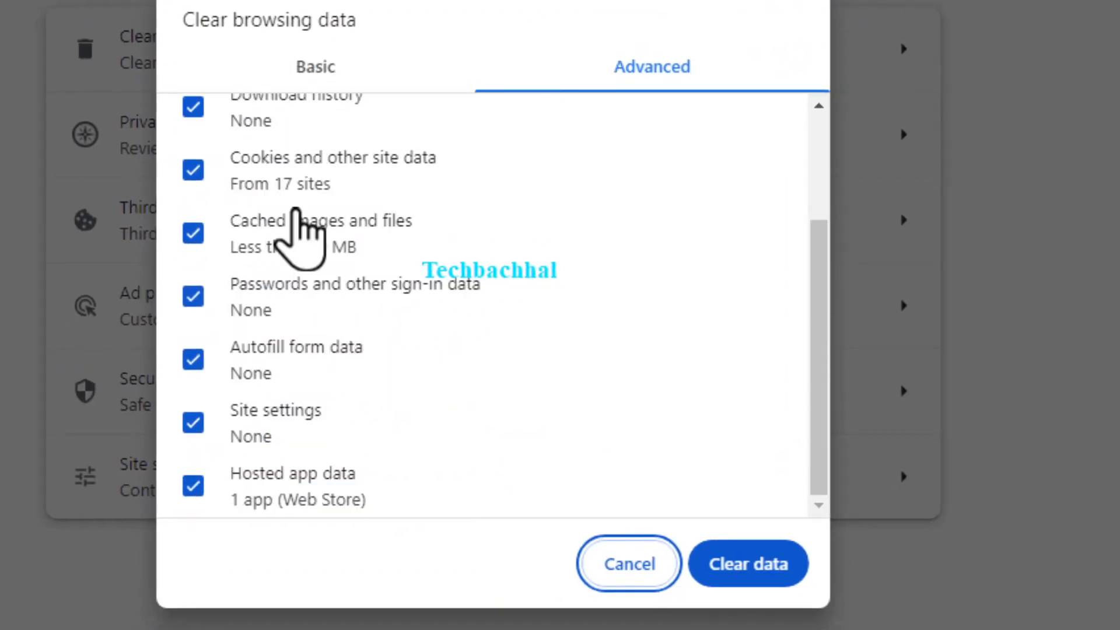
pyautogui.scroll(3)
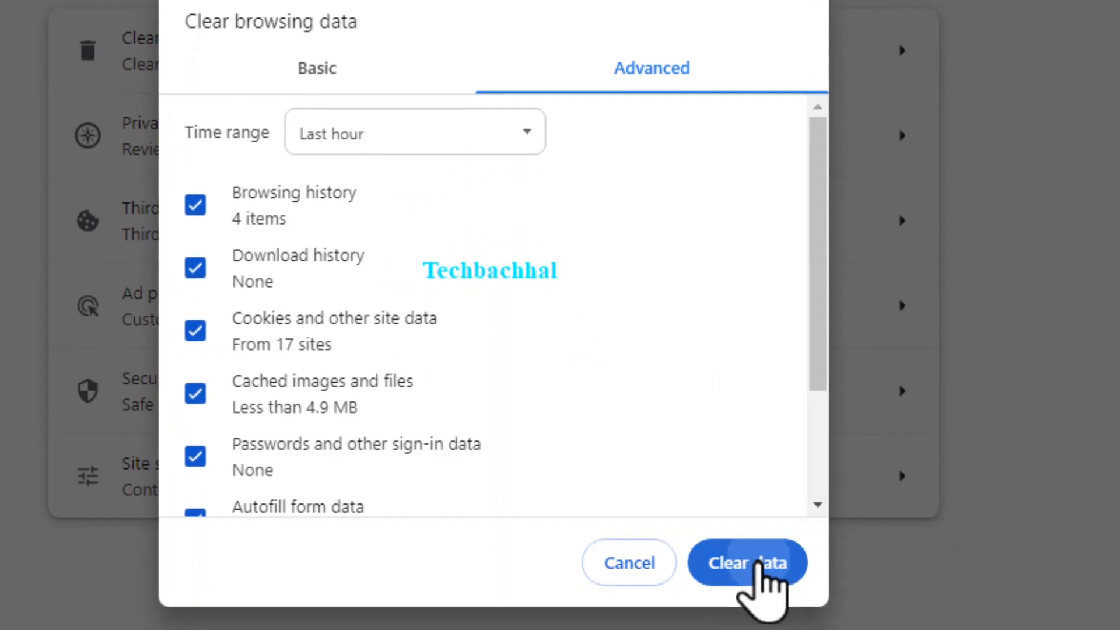
pyautogui.click(745, 562)
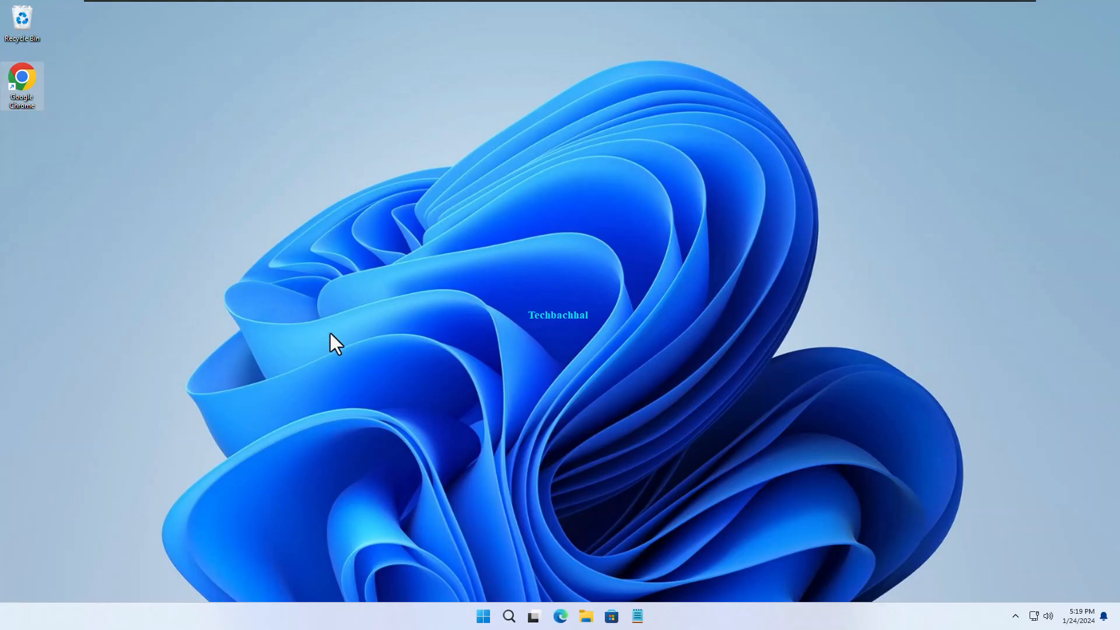
pyautogui.moveTo(542, 422)
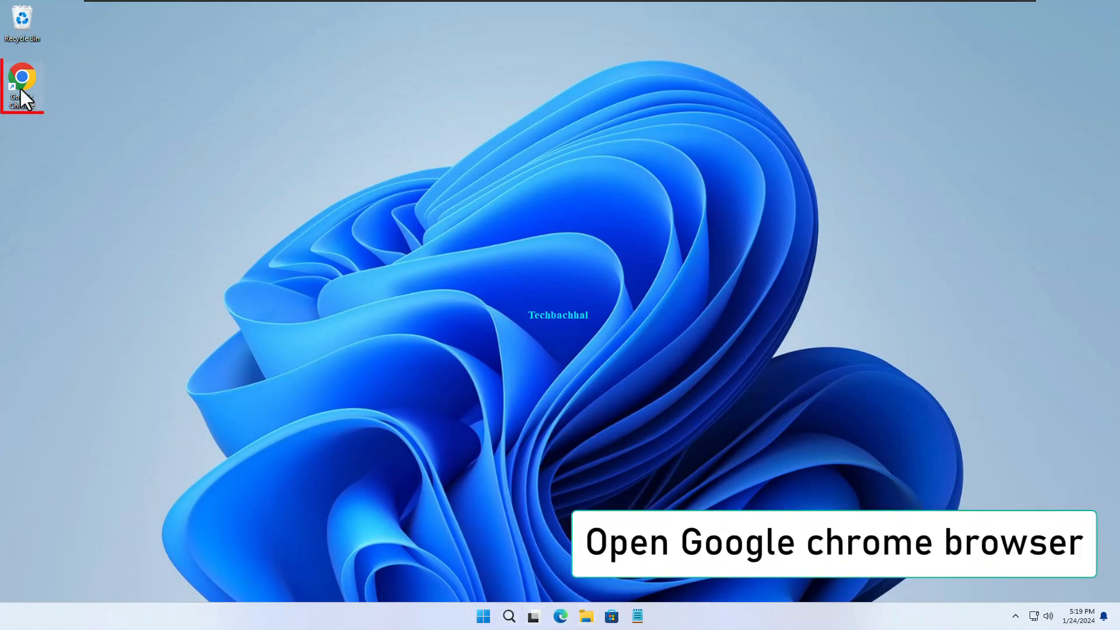
# Turn off 'Continue running background apps when Google Chrome is closed' in System settings.
pyautogui.doubleClick(22, 74)
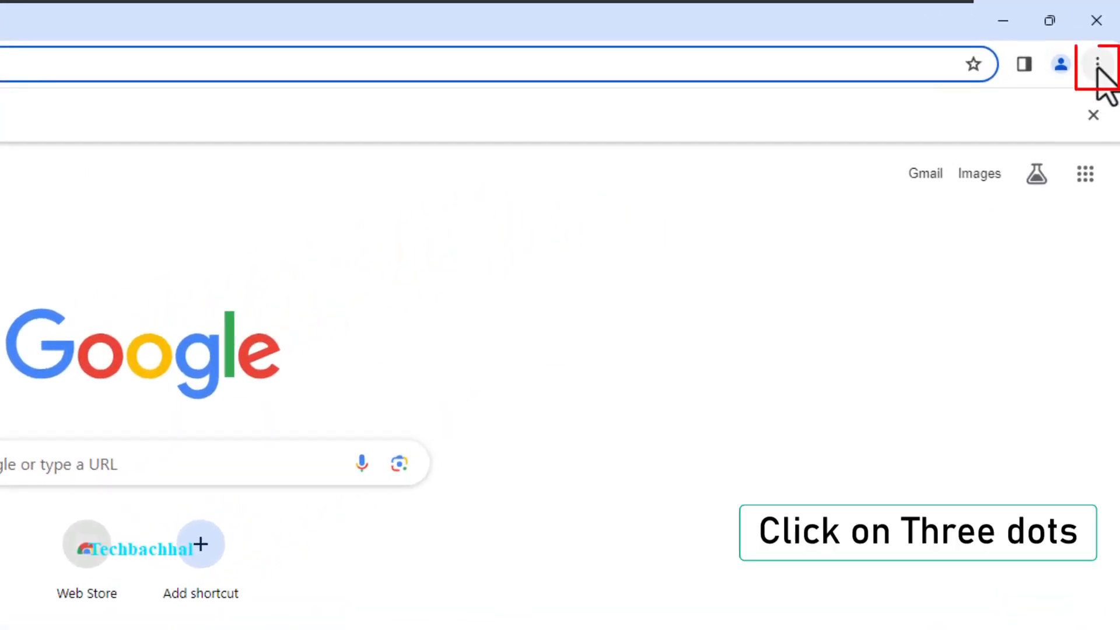
pyautogui.click(1099, 64)
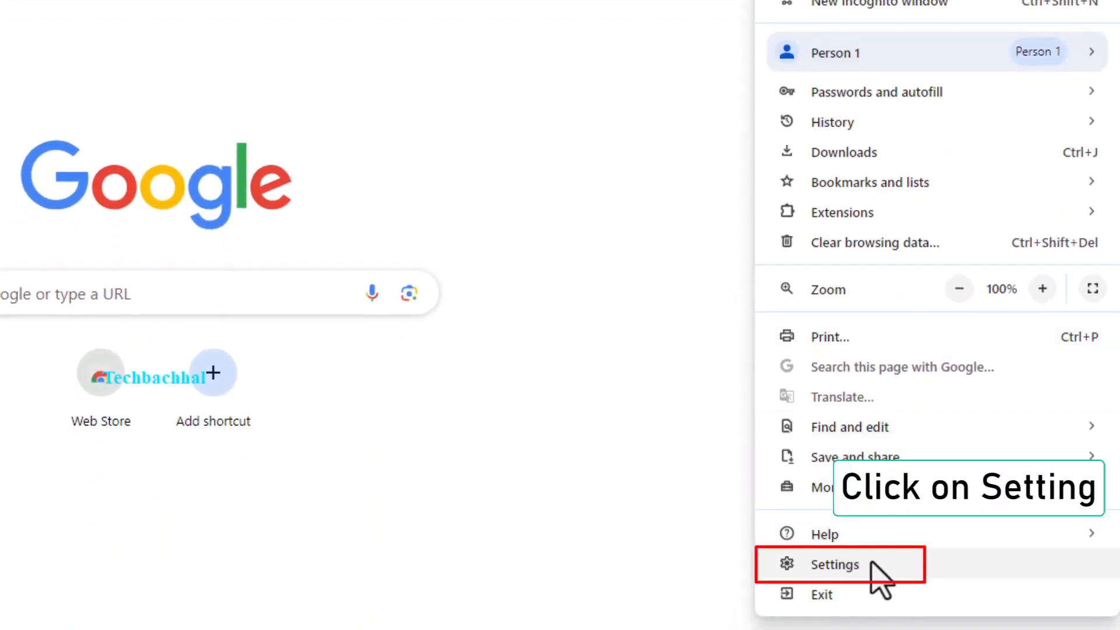
pyautogui.click(834, 564)
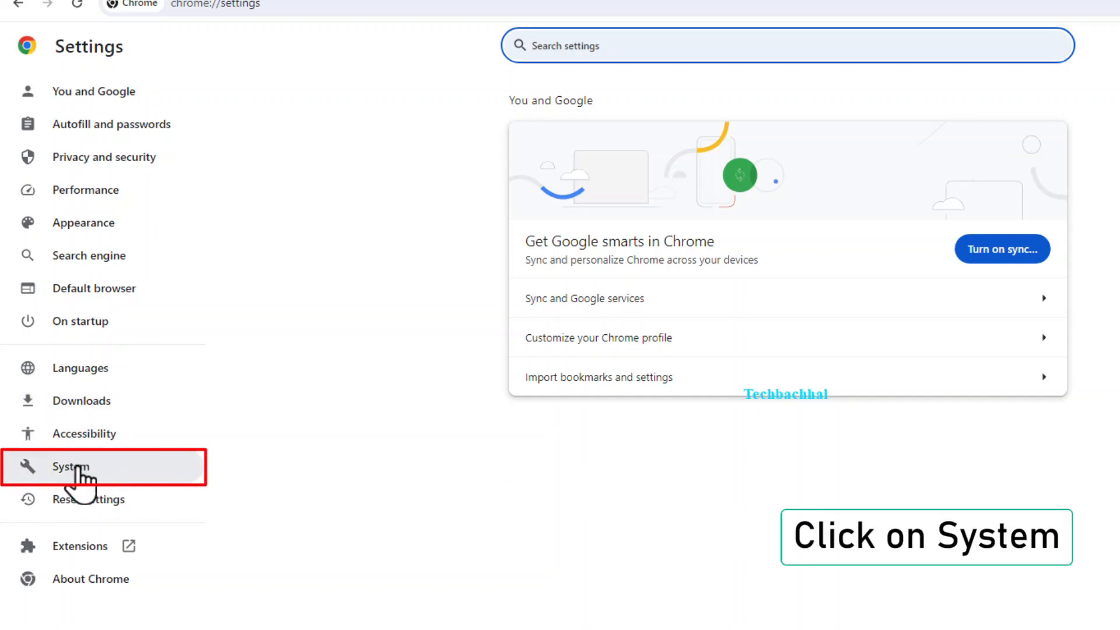
pyautogui.click(70, 467)
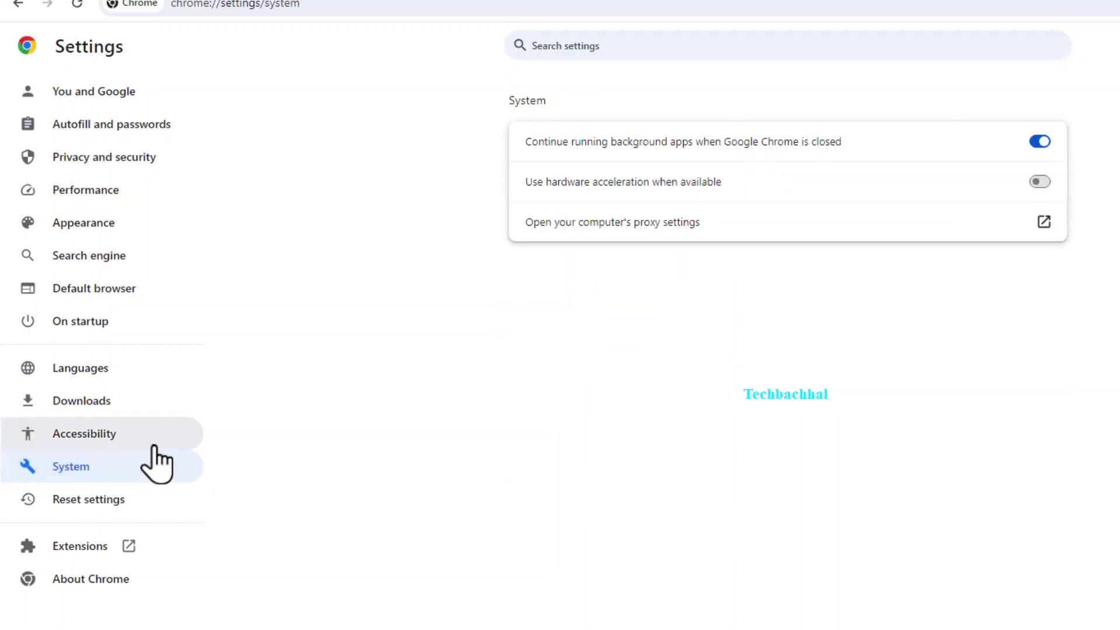
pyautogui.moveTo(1060, 143)
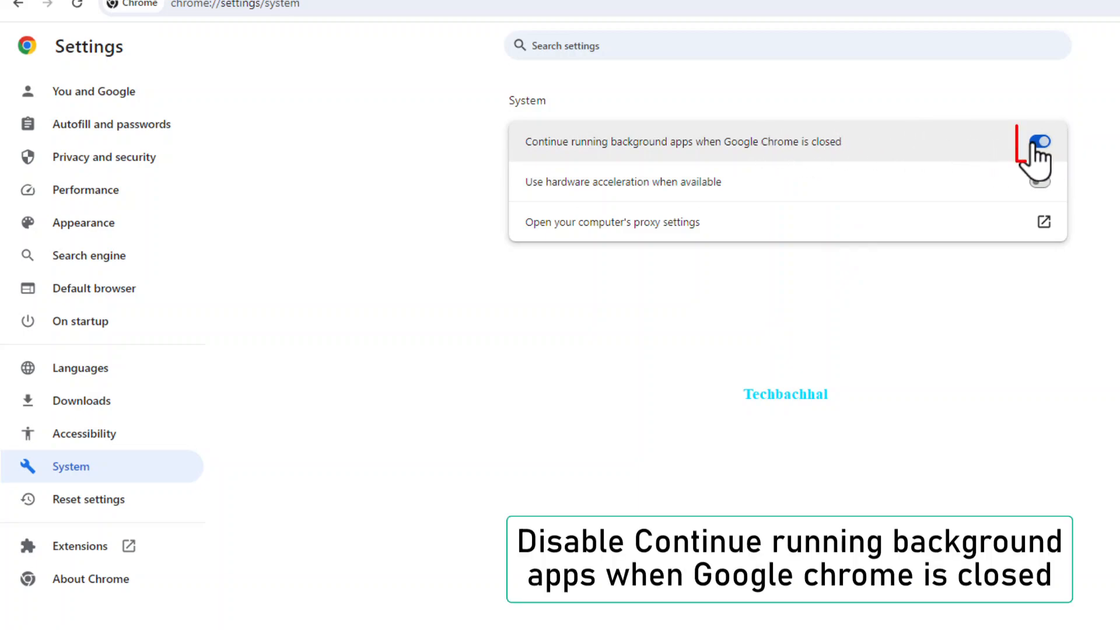
pyautogui.click(1039, 142)
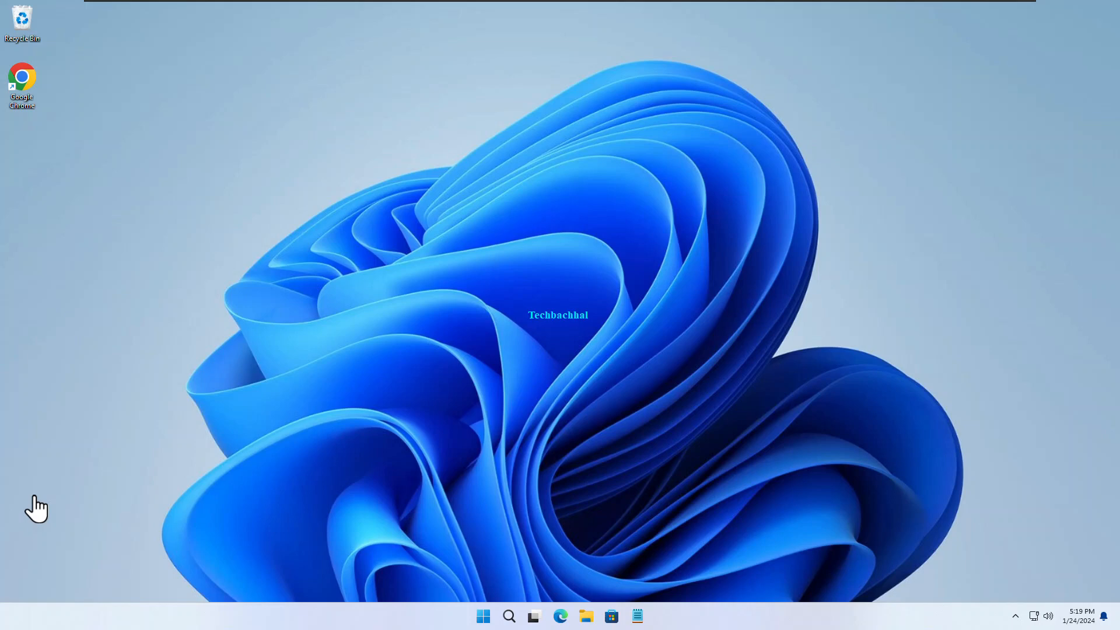
# Relaunch Chrome from the desktop shortcut and close an extra New Tab.
pyautogui.click(24, 79)
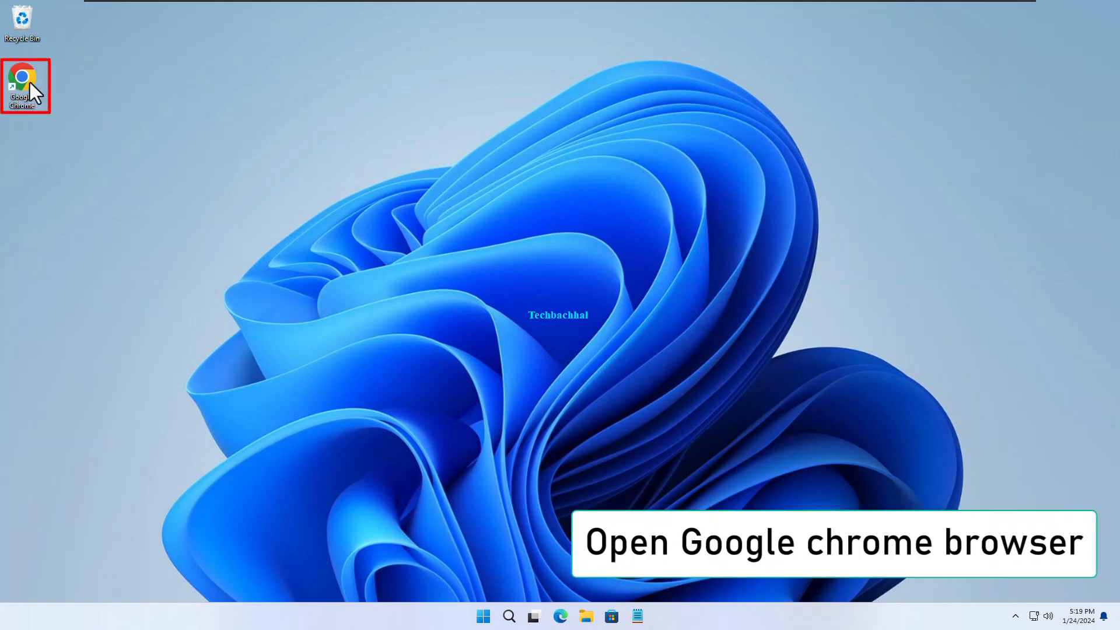
pyautogui.doubleClick(23, 78)
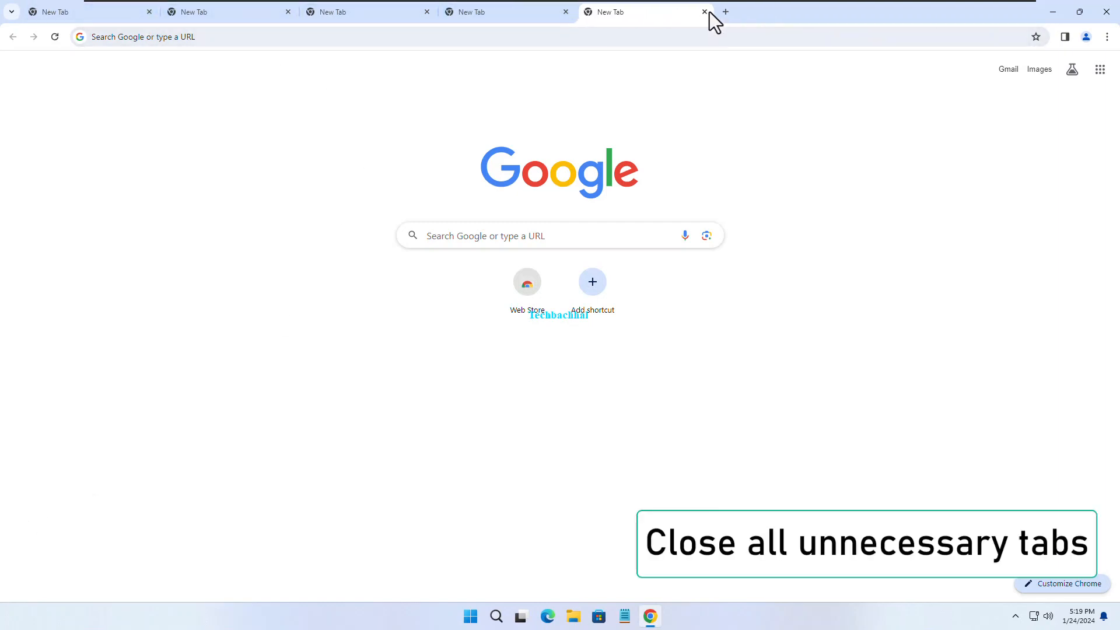
pyautogui.click(704, 11)
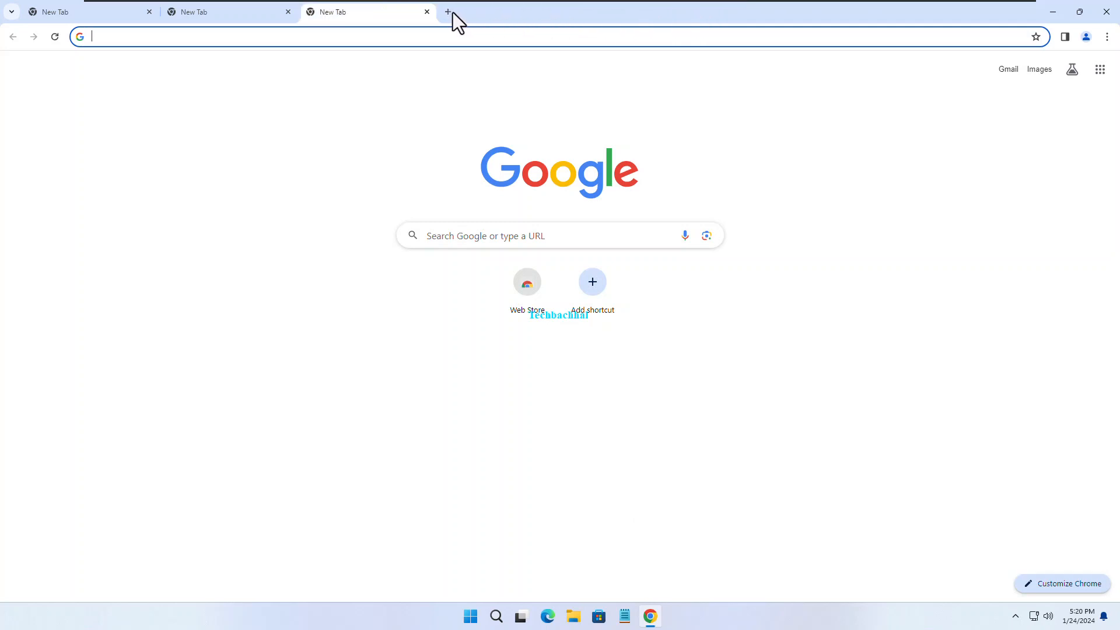